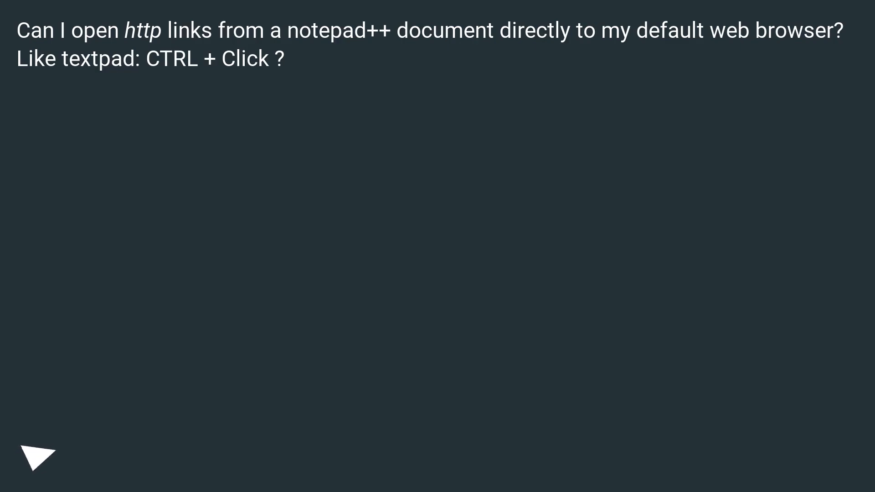
click(37, 456)
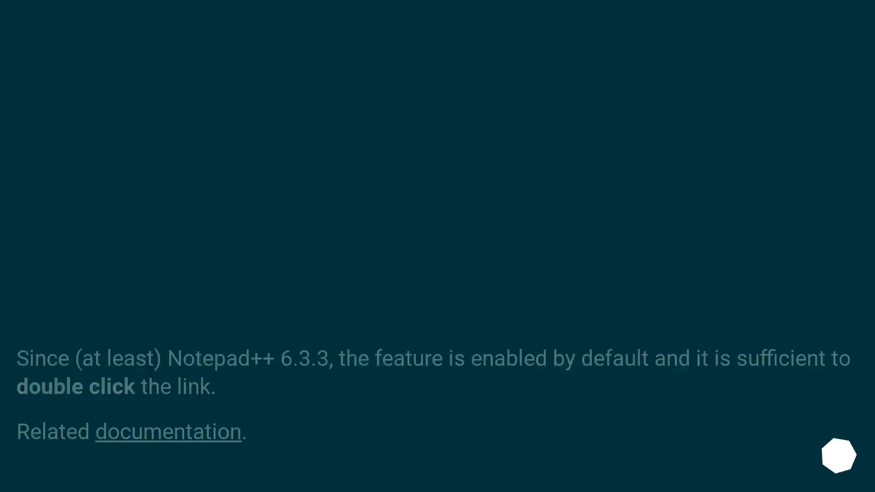
scroll(up, 3)
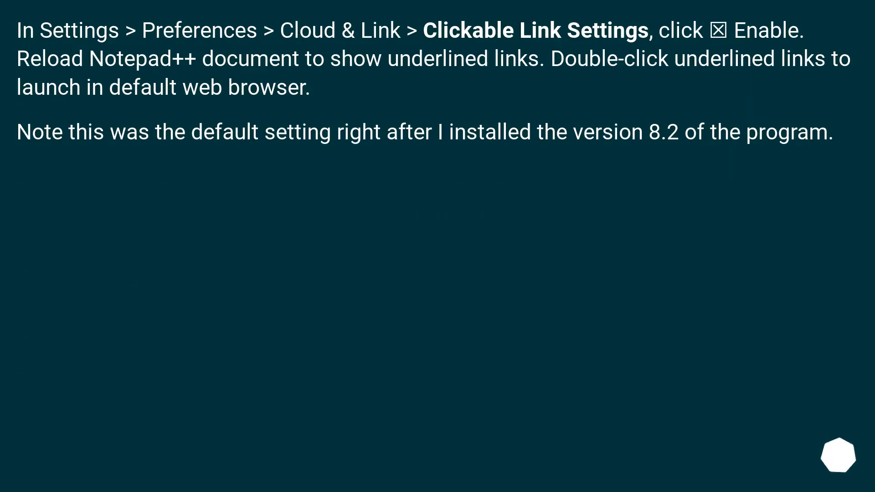